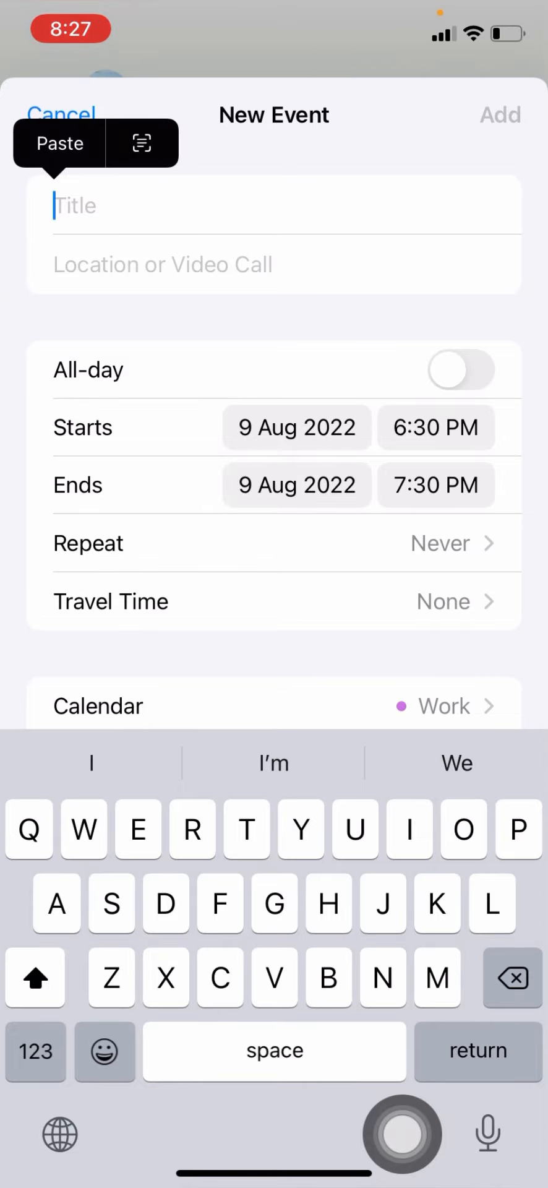
Step: Enter the title 'Dinner with friend and his family', accepting the 'family' QuickType suggestion
{"action": "type", "text": "Dinner"}
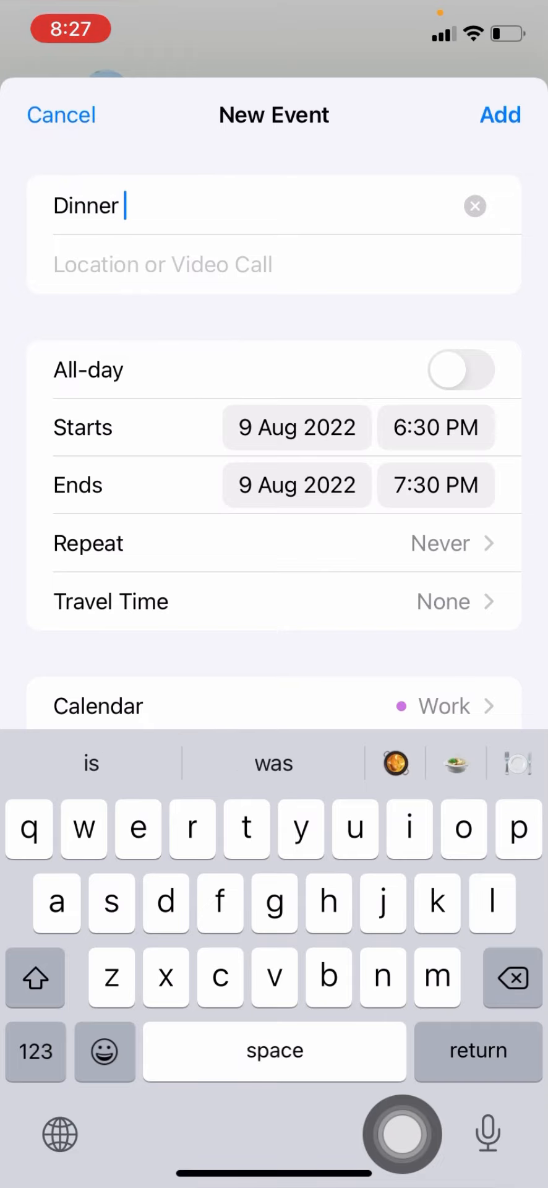
{"action": "type", "text": "with"}
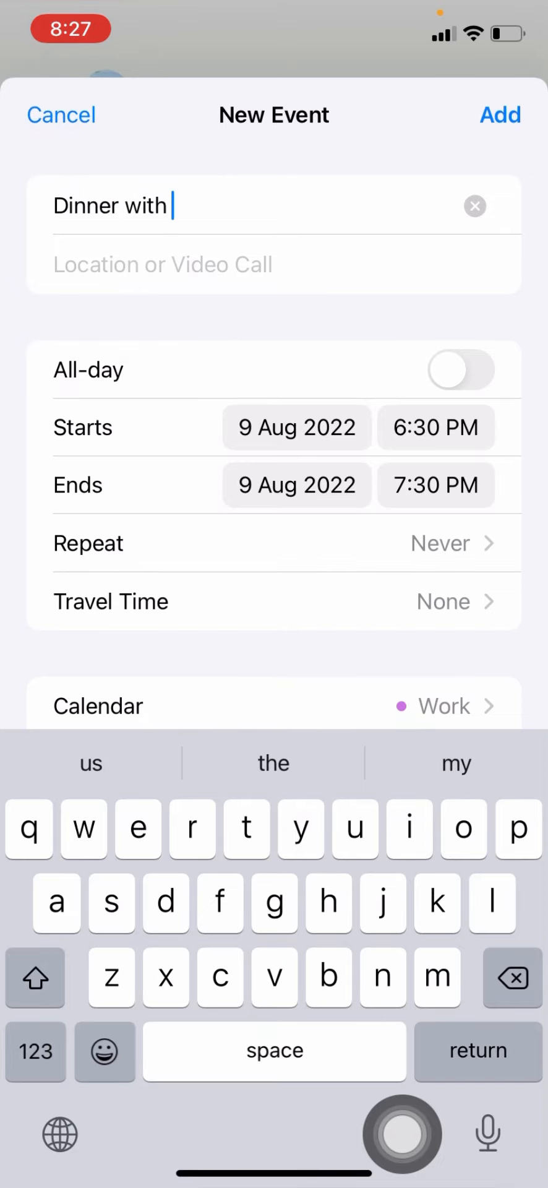
{"action": "type", "text": "friend"}
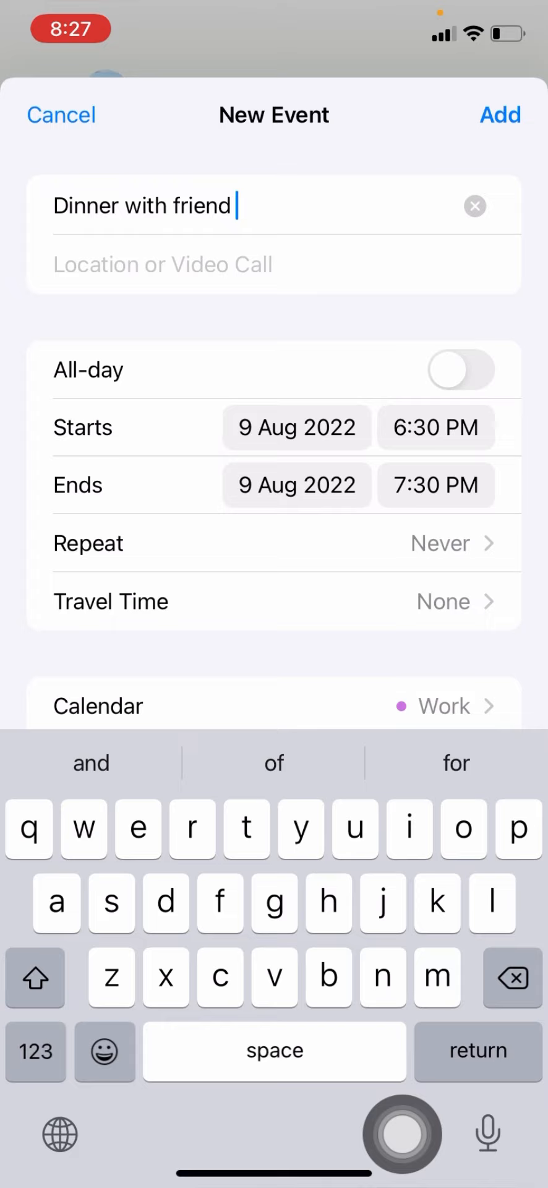
{"action": "type", "text": "and"}
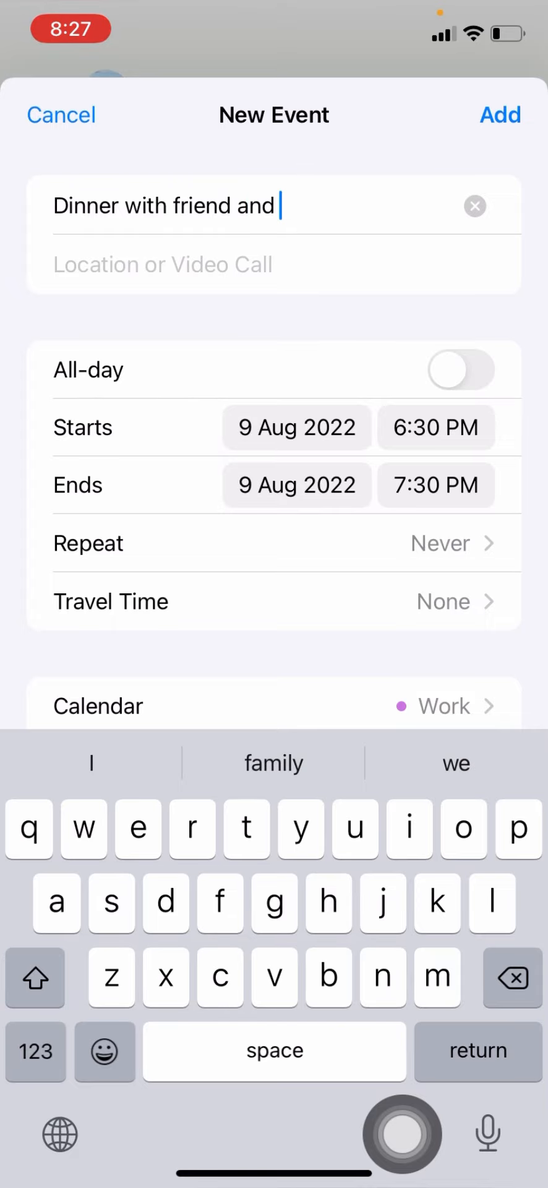
{"action": "type", "text": "his fam"}
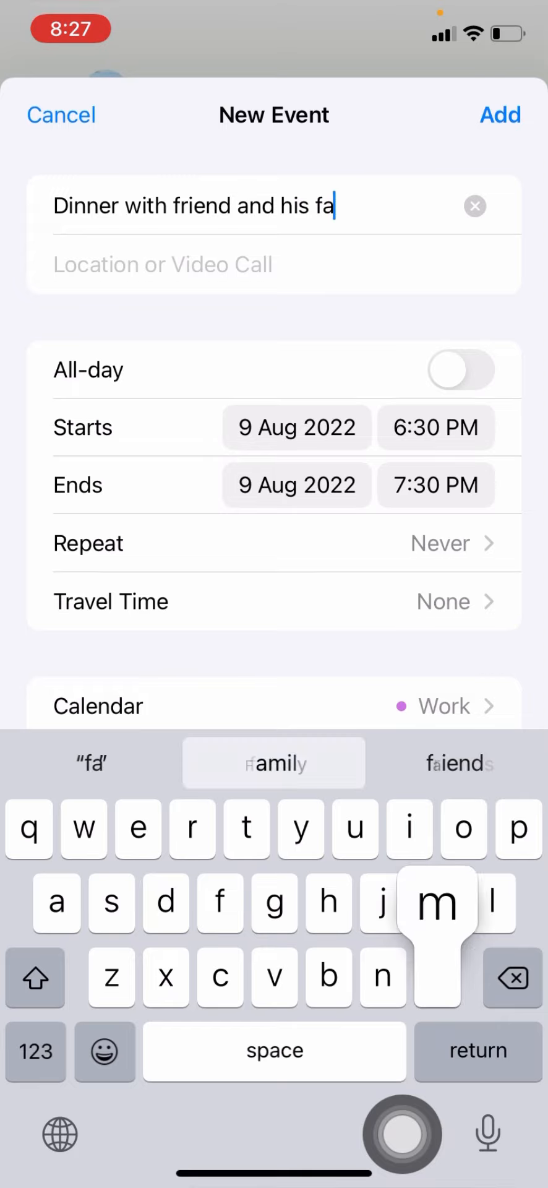
{"action": "left_click", "coordinate": [273, 763]}
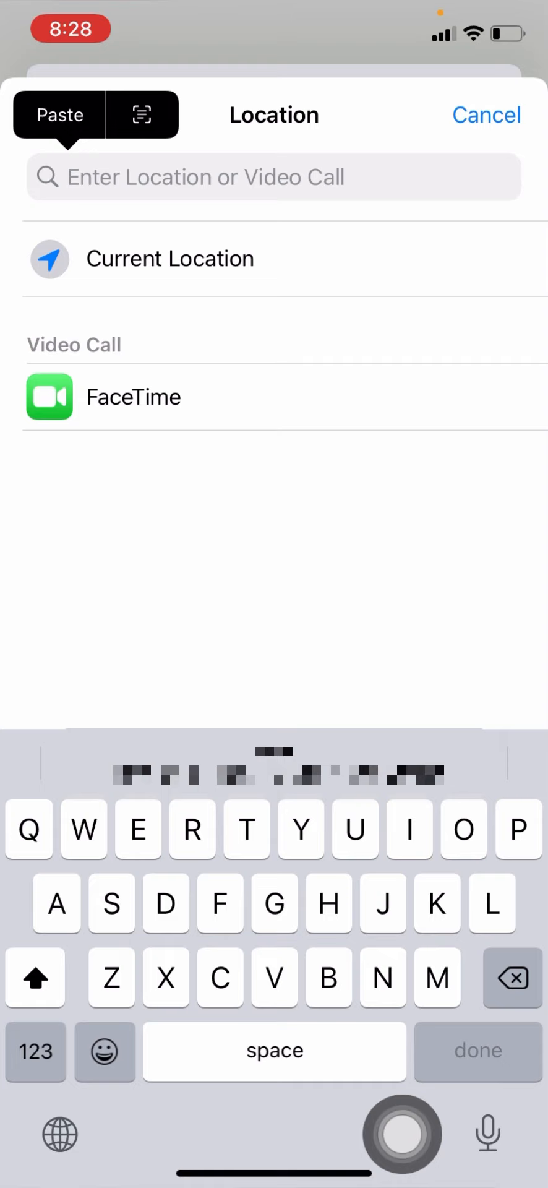
Step: Paste the copied goo.gl Google Maps link as the event's location
{"action": "left_click", "coordinate": [60, 115]}
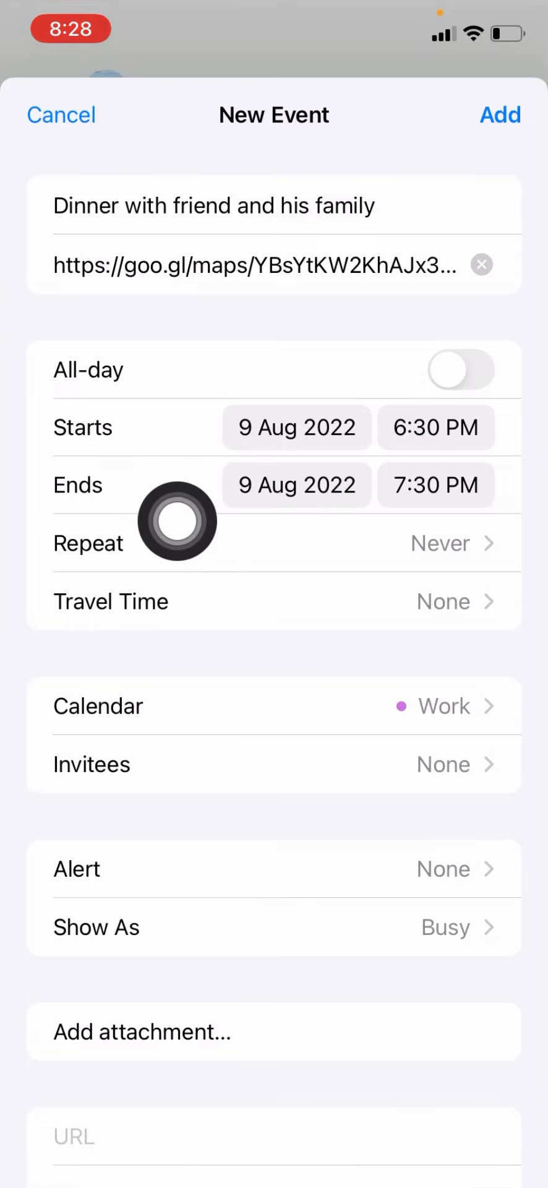
{"action": "mouse_move", "coordinate": [314, 527]}
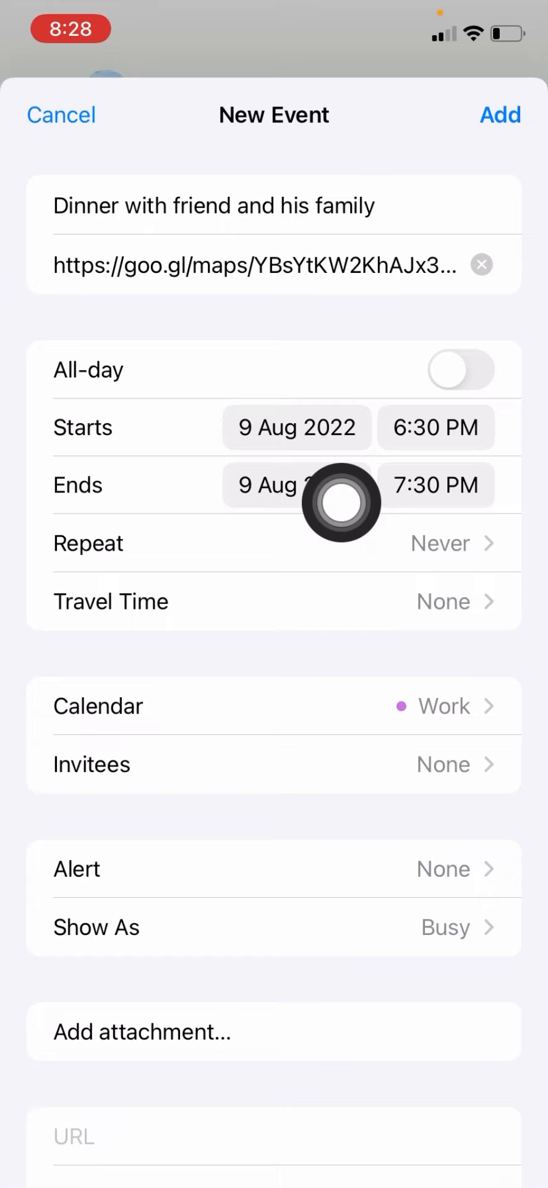
{"action": "mouse_move", "coordinate": [496, 1135]}
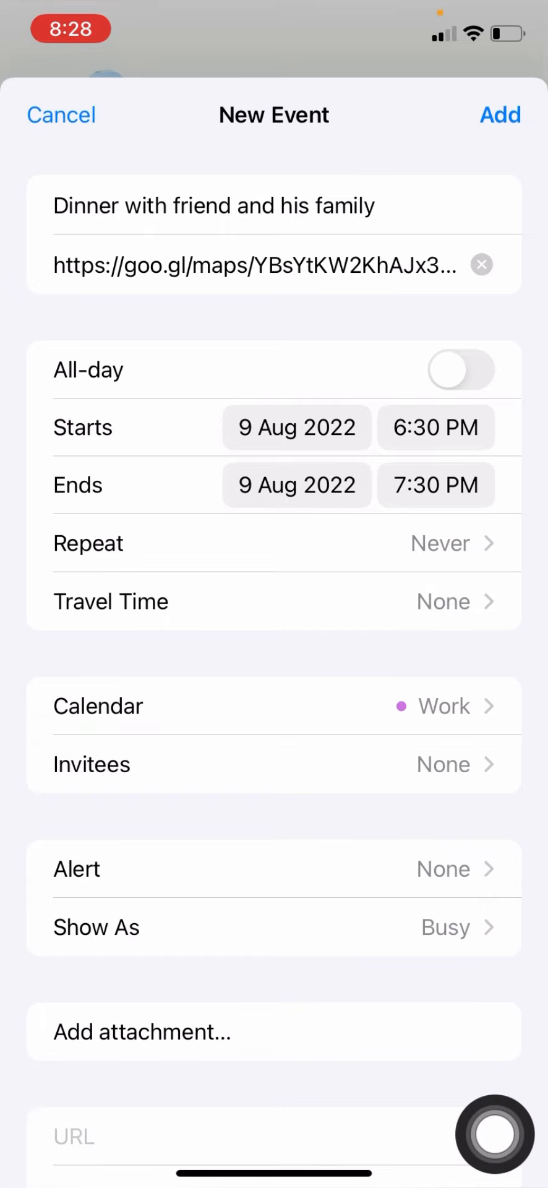
Step: Set the event's end time to 9:00 PM and confirm the end date is 9 Aug 2022
{"action": "left_click", "coordinate": [436, 485]}
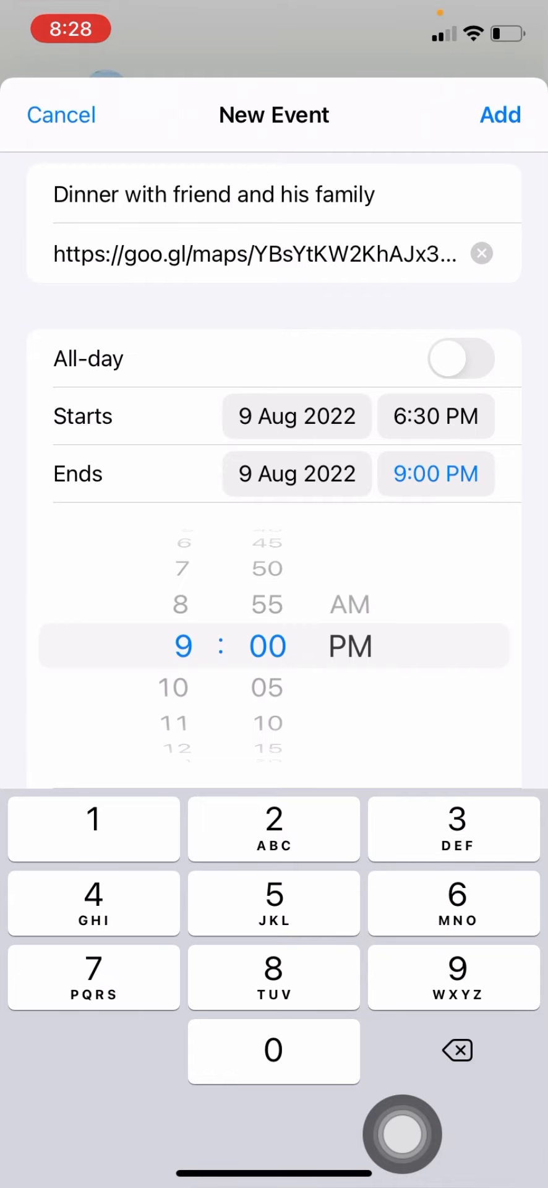
{"action": "left_click", "coordinate": [297, 475]}
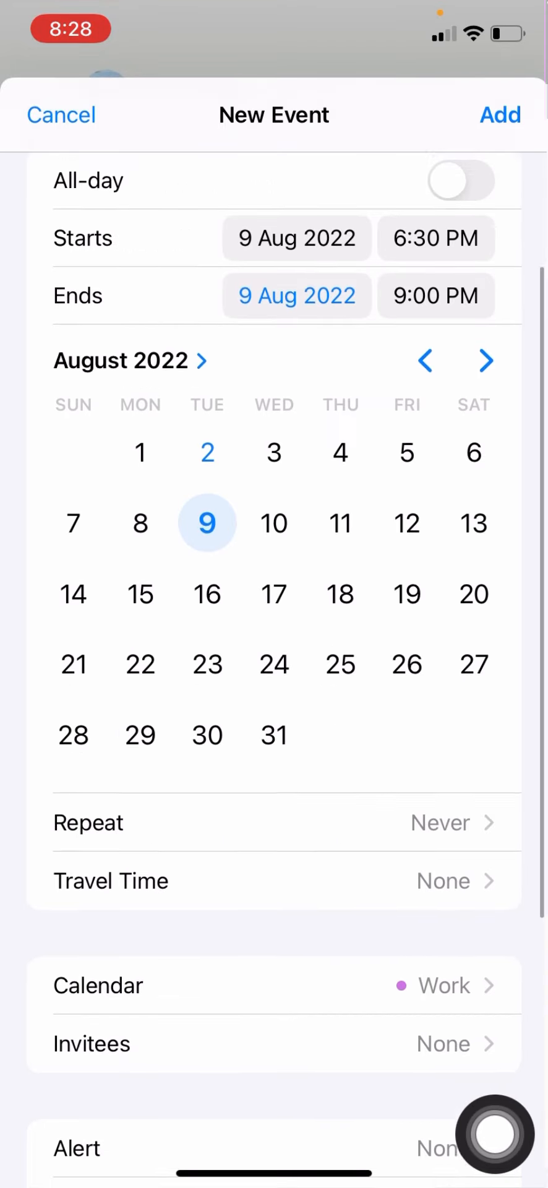
{"action": "scroll", "scroll_direction": "down", "scroll_amount": 3}
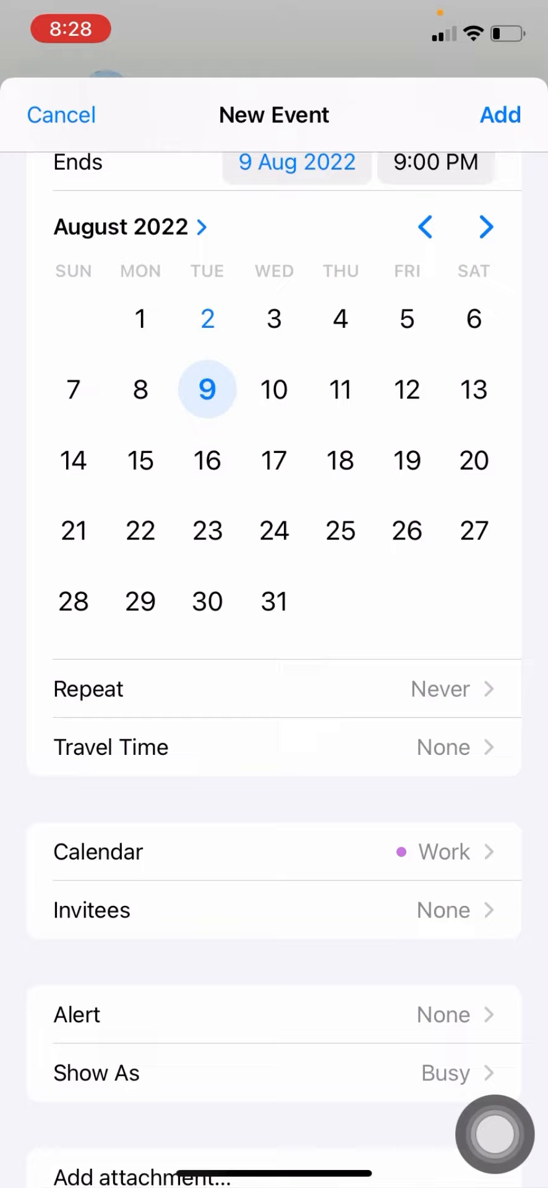
{"action": "scroll", "scroll_direction": "down", "scroll_amount": 3}
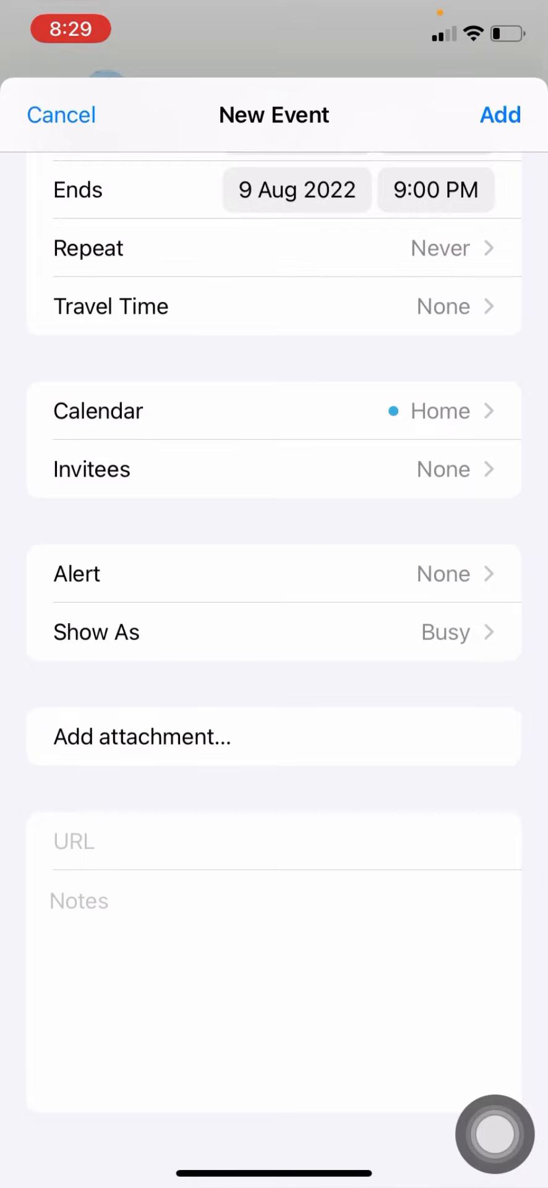
{"action": "mouse_move", "coordinate": [436, 481]}
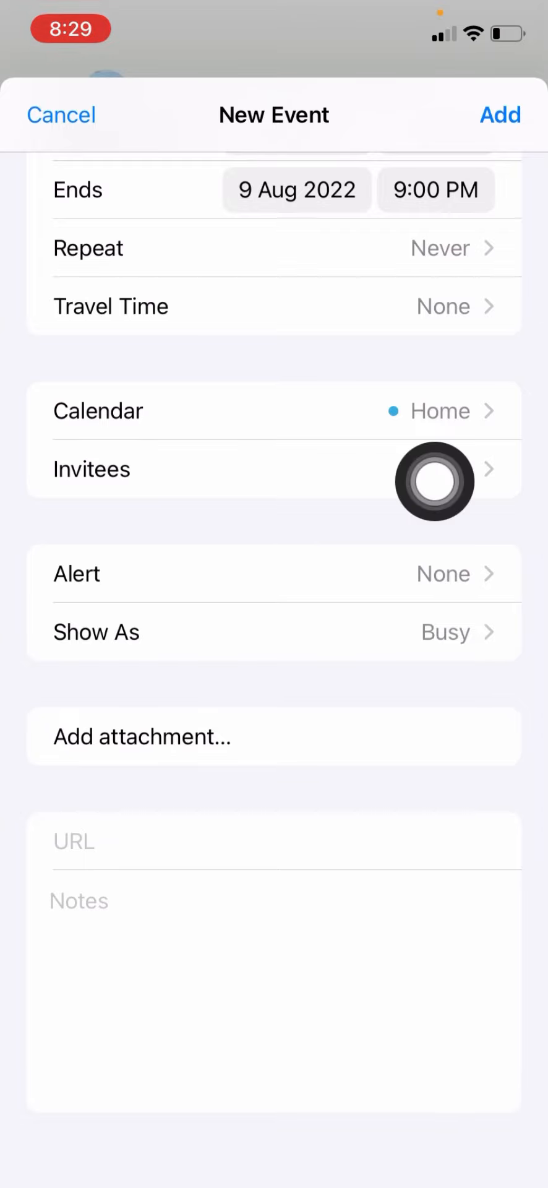
Step: Choose an alert option for the dinner event filed under the Home calendar
{"action": "left_click", "coordinate": [275, 573]}
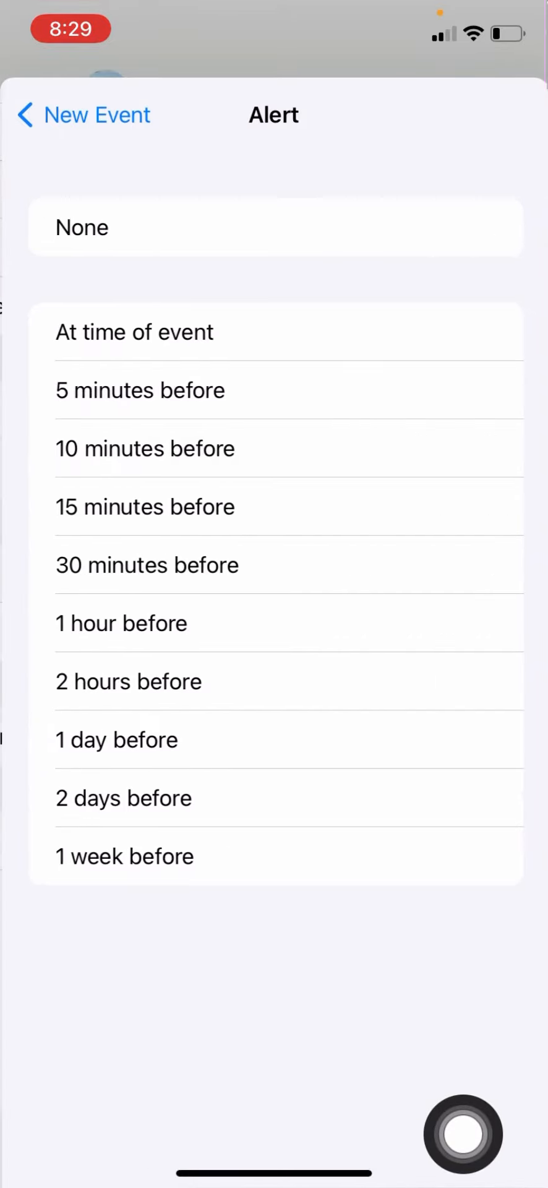
{"action": "left_click", "coordinate": [117, 741]}
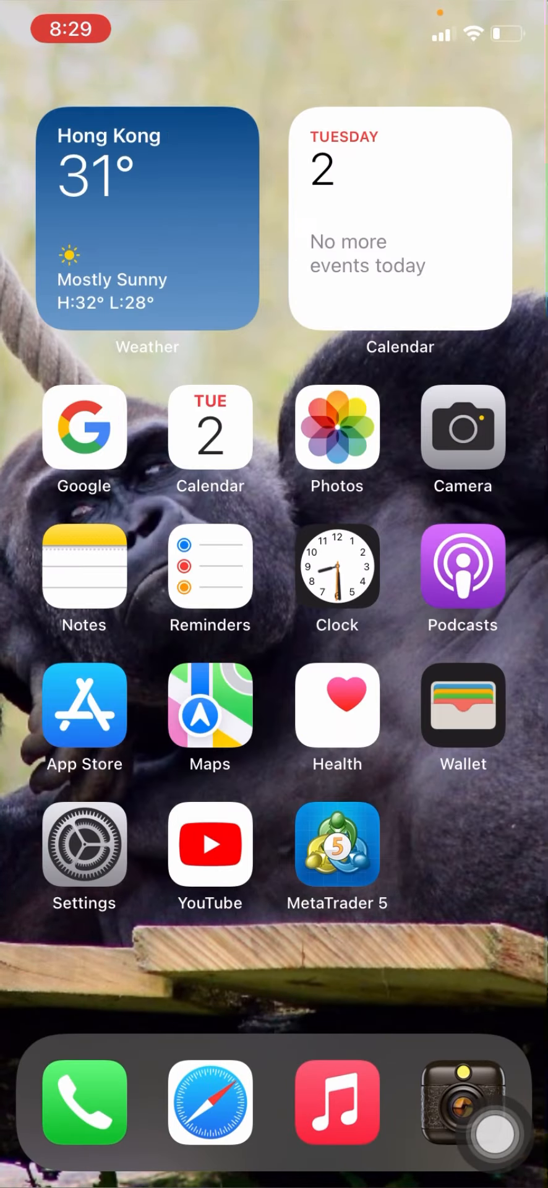
Step: Launch Calendar from the home screen to the day view for Tuesday 2 August 2022
{"action": "left_click", "coordinate": [209, 424]}
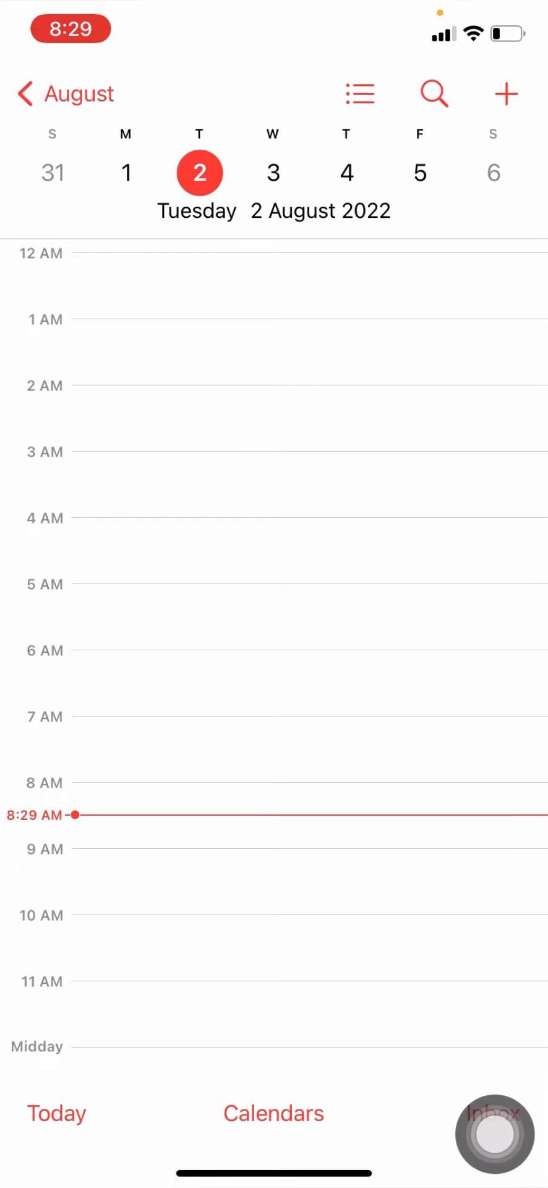
Step: Switch to the event list showing the 9 Aug 6:30–9:00 PM dinner with its maps link
{"action": "left_click", "coordinate": [360, 95]}
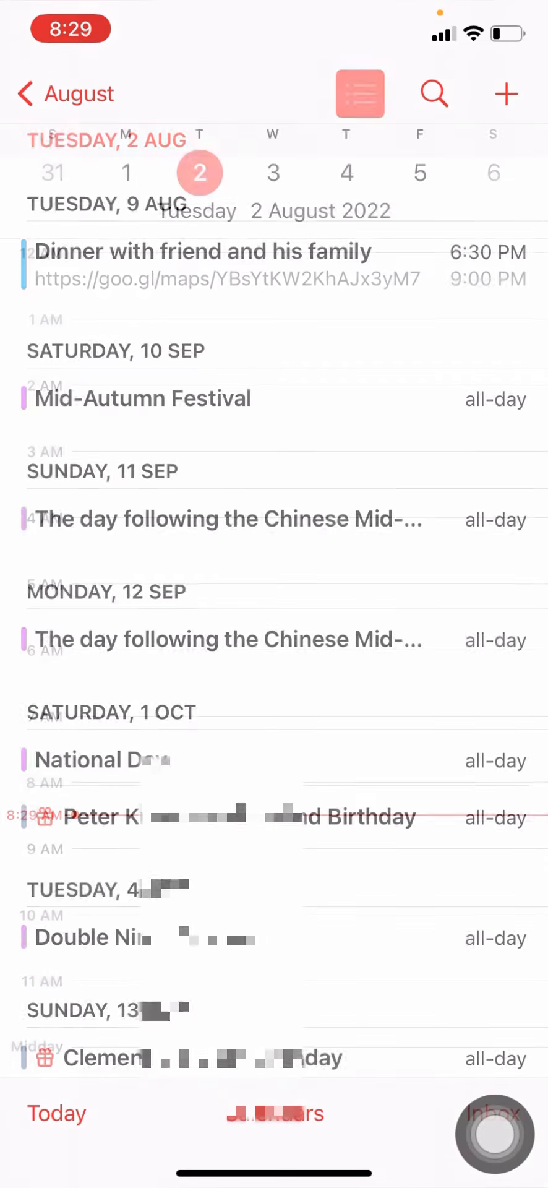
{"action": "left_click", "coordinate": [360, 94]}
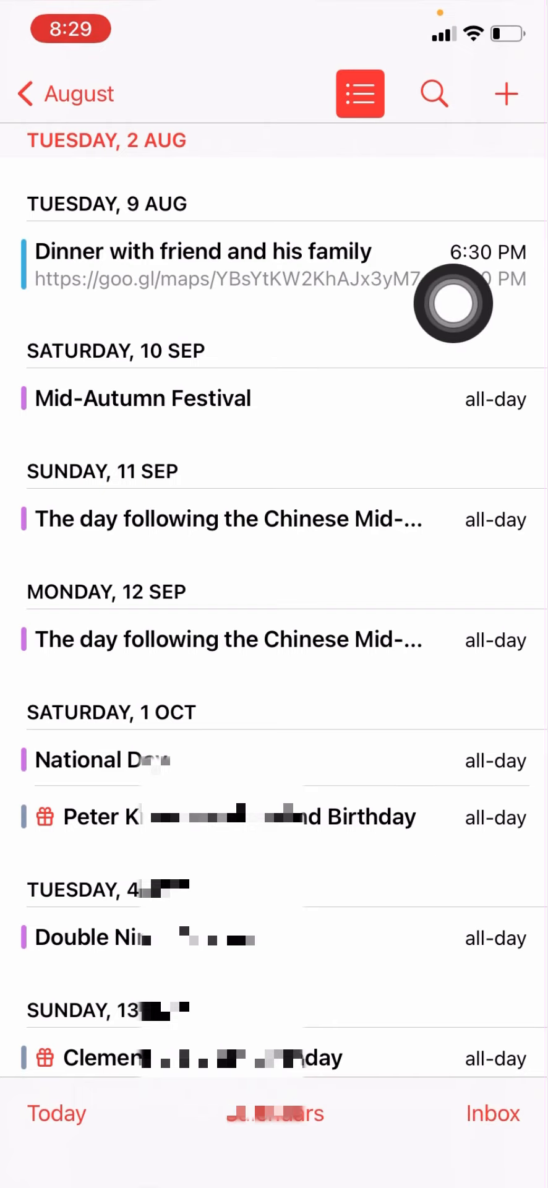
{"action": "mouse_move", "coordinate": [489, 1072]}
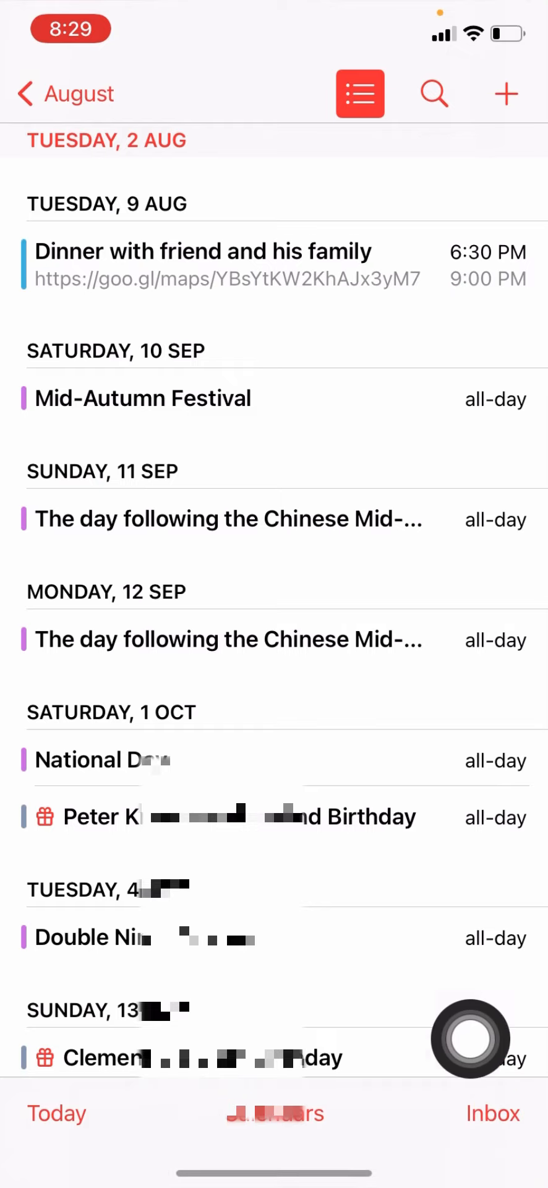
{"action": "mouse_move", "coordinate": [496, 453]}
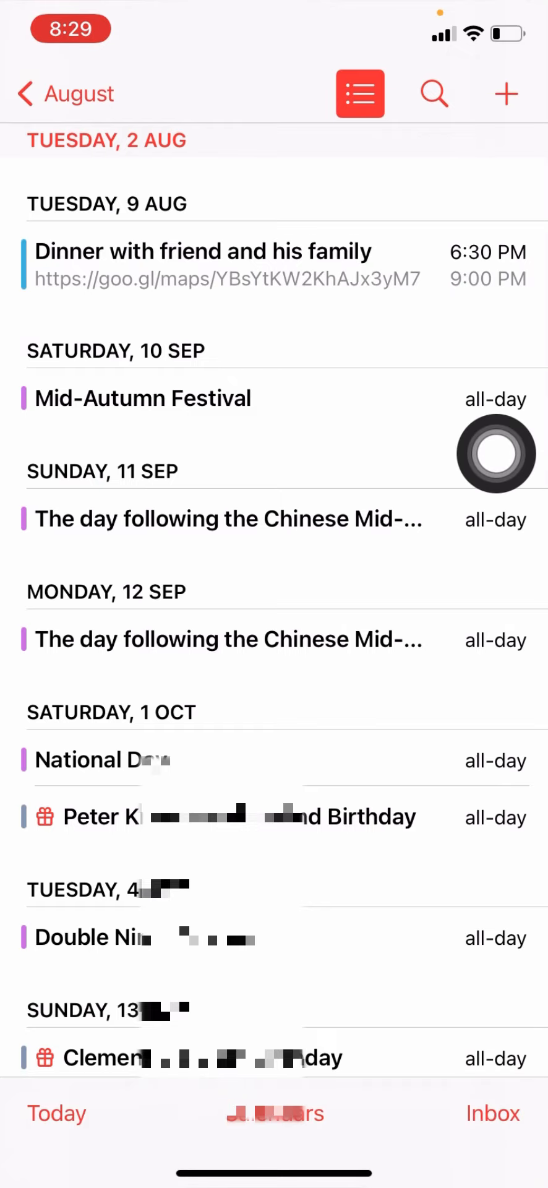
{"action": "mouse_move", "coordinate": [496, 454]}
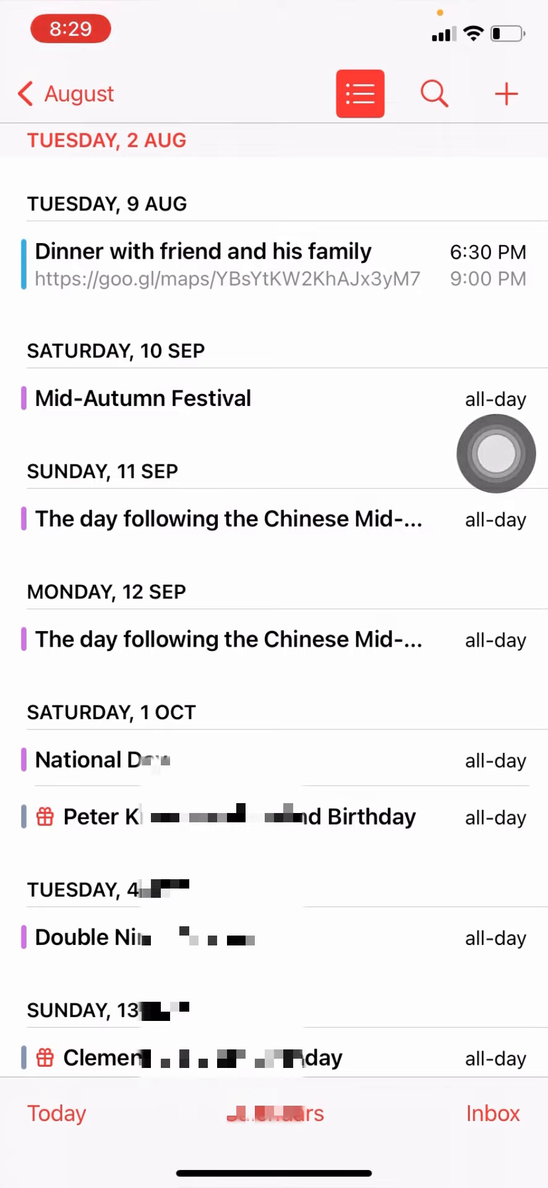